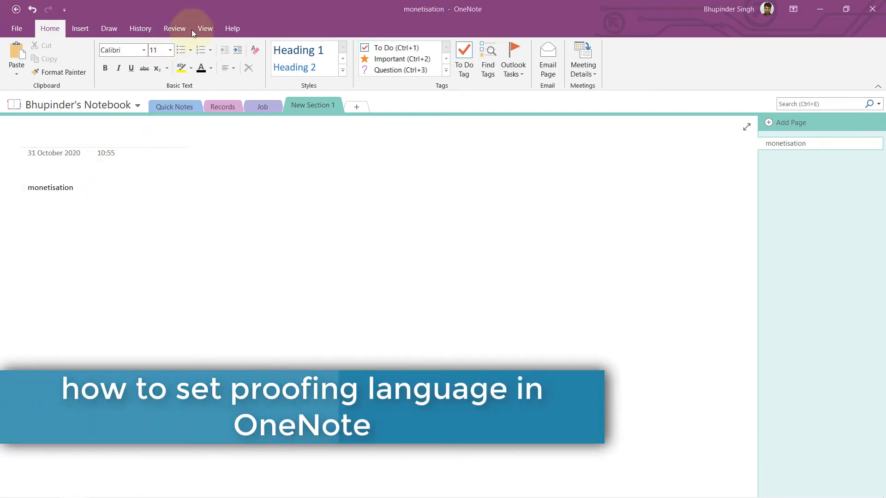
# - Show the Language dropdown under Review with proofing and preference options
pyautogui.click(175, 29)
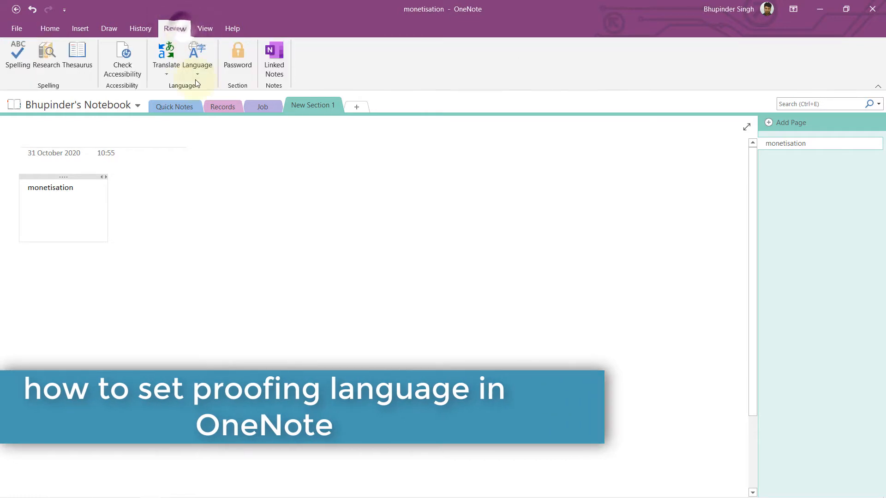
pyautogui.click(197, 74)
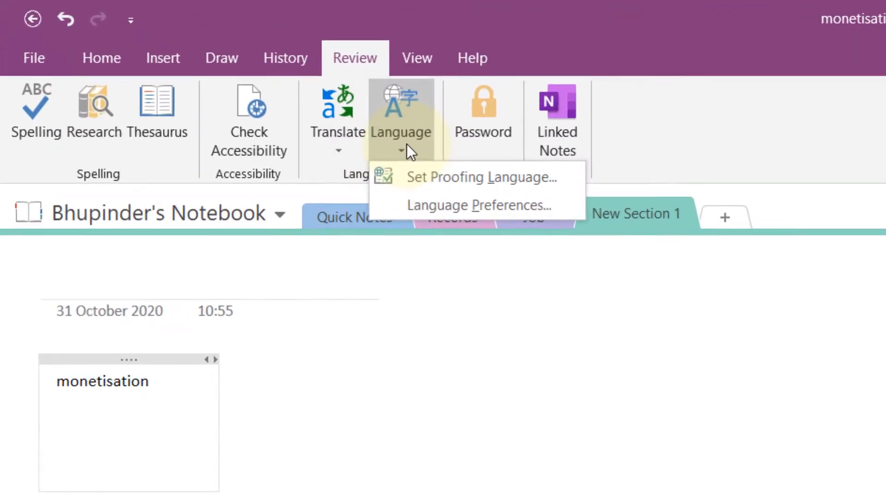
pyautogui.moveTo(463, 177)
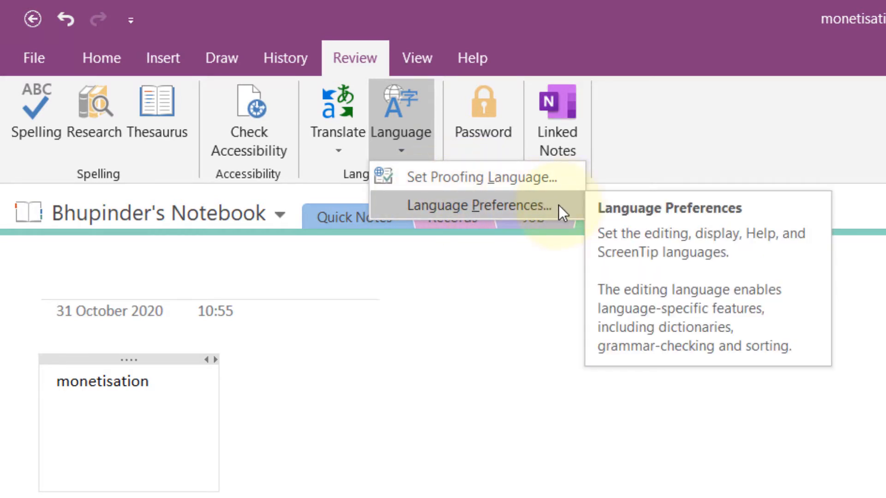
# - Add English (United States) as an authoring language in Language Preferences
pyautogui.click(479, 205)
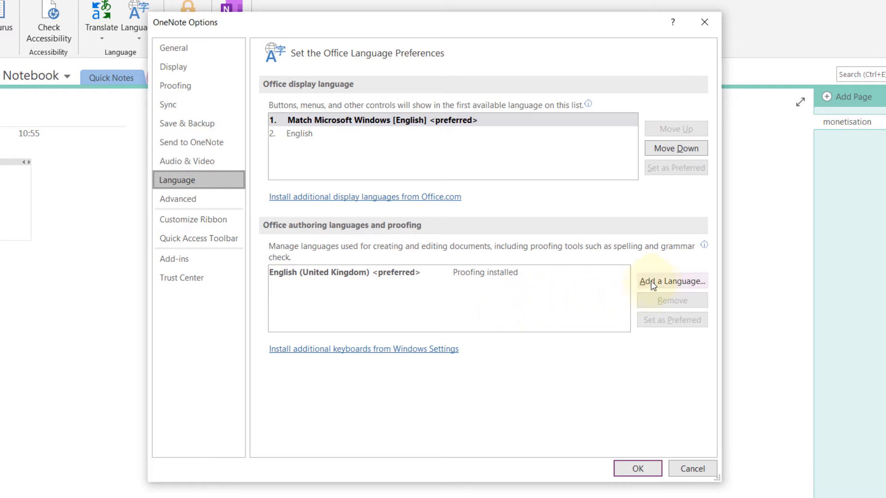
pyautogui.click(672, 281)
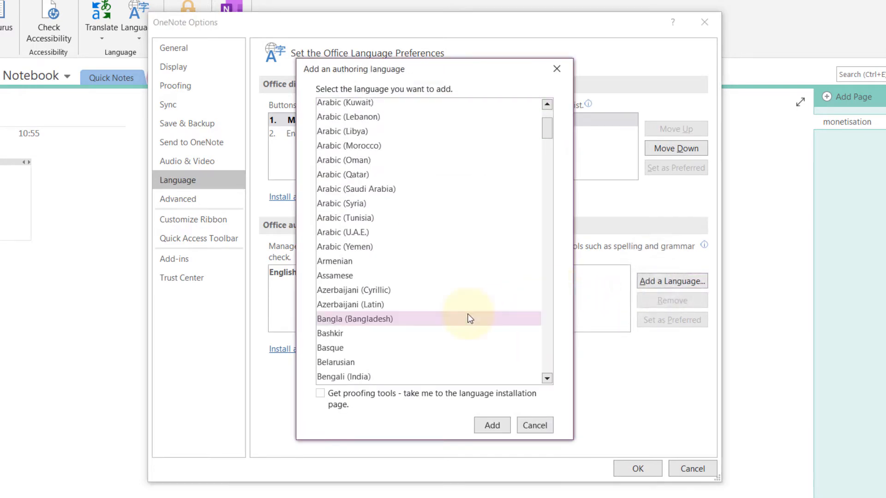
pyautogui.scroll(-3)
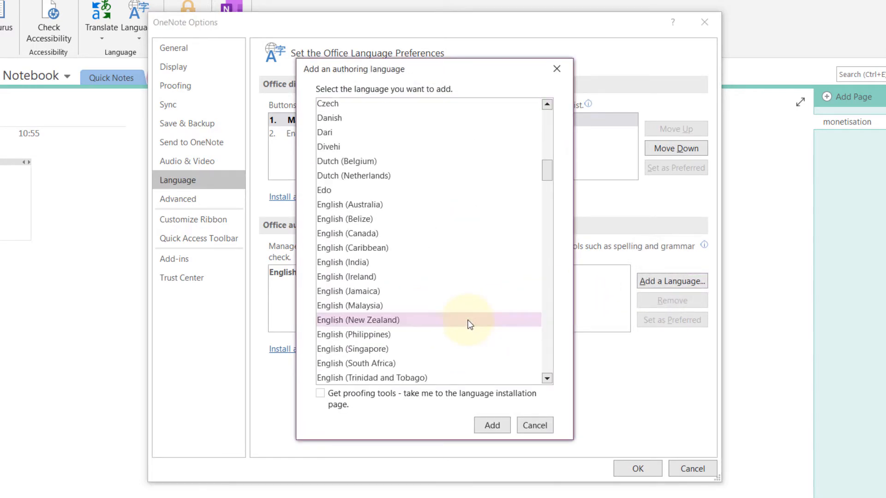
pyautogui.scroll(-3)
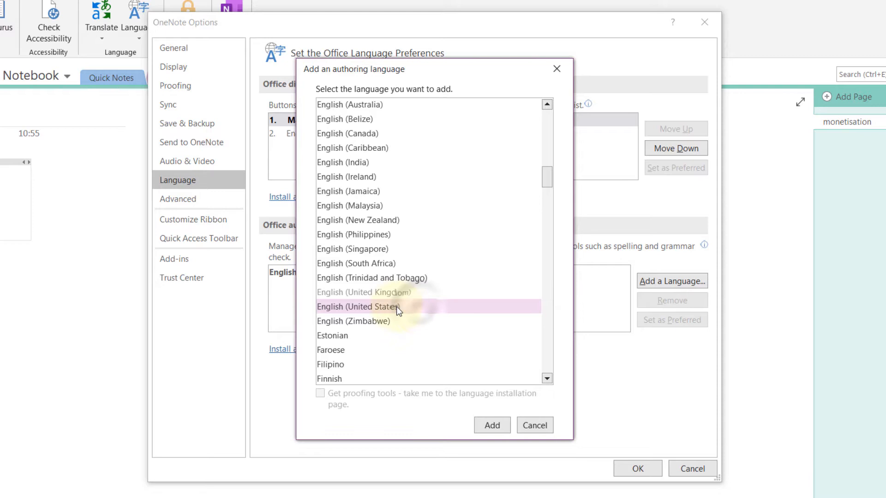
pyautogui.click(491, 425)
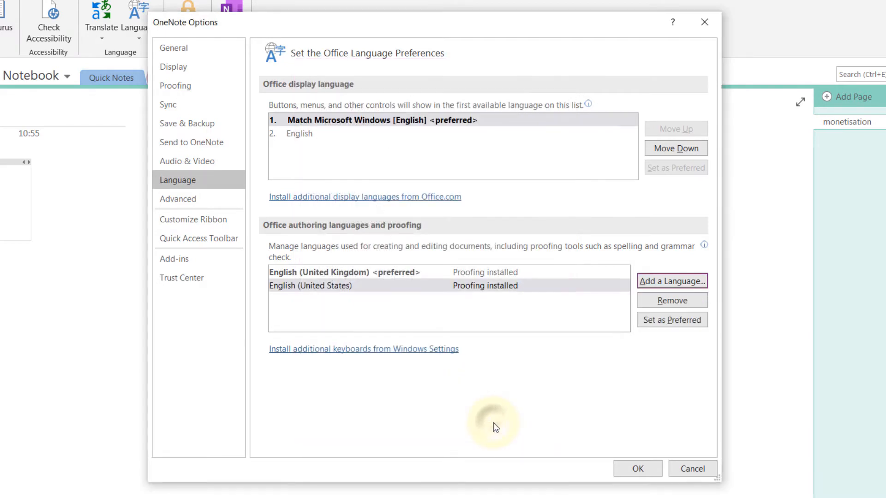
# - Set English (United States) as preferred authoring language, confirm, and save OneNote Options
pyautogui.click(311, 285)
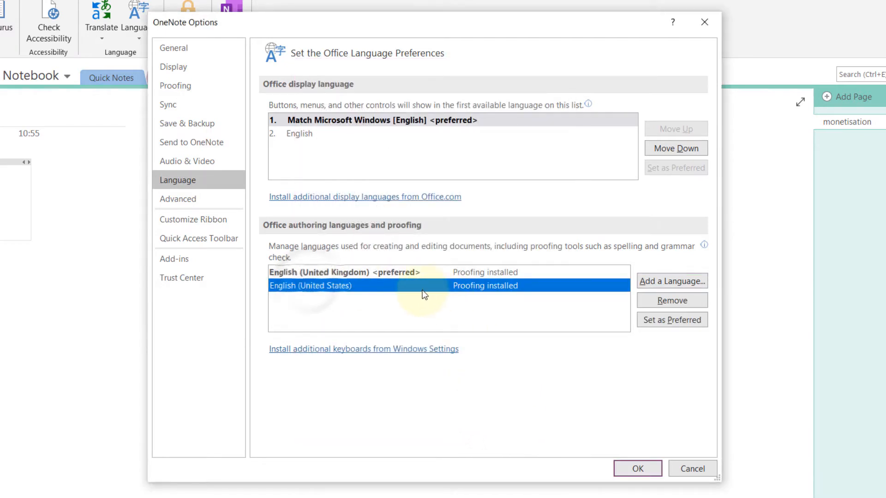
pyautogui.moveTo(480, 310)
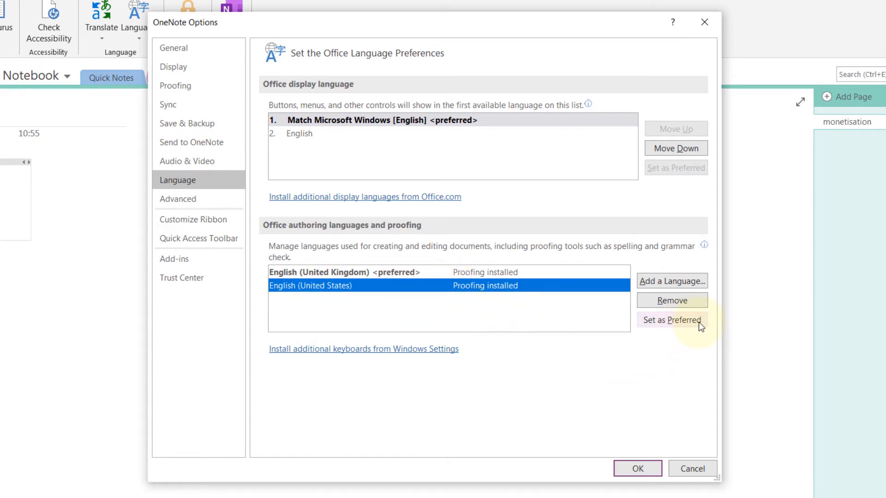
pyautogui.click(671, 320)
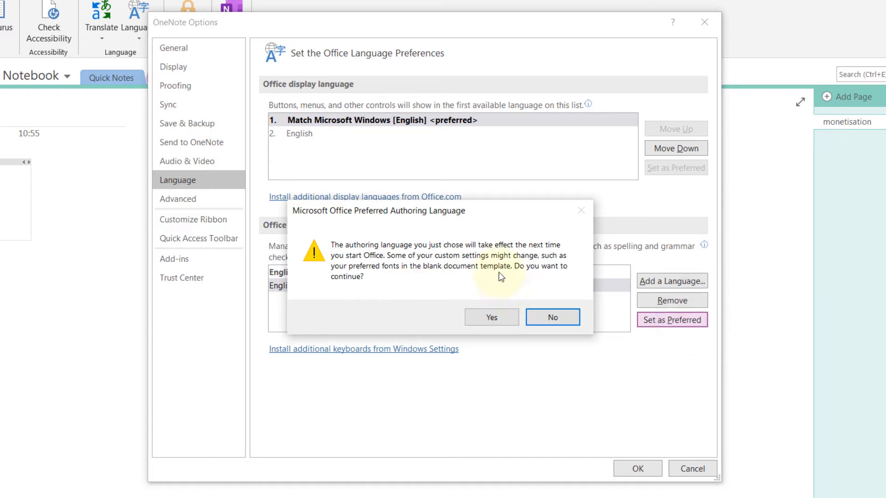
pyautogui.moveTo(808, 168)
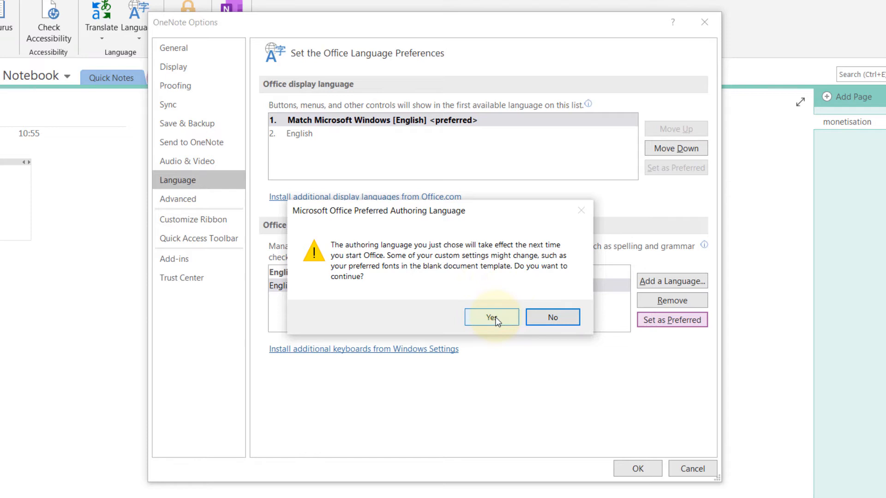
pyautogui.click(491, 317)
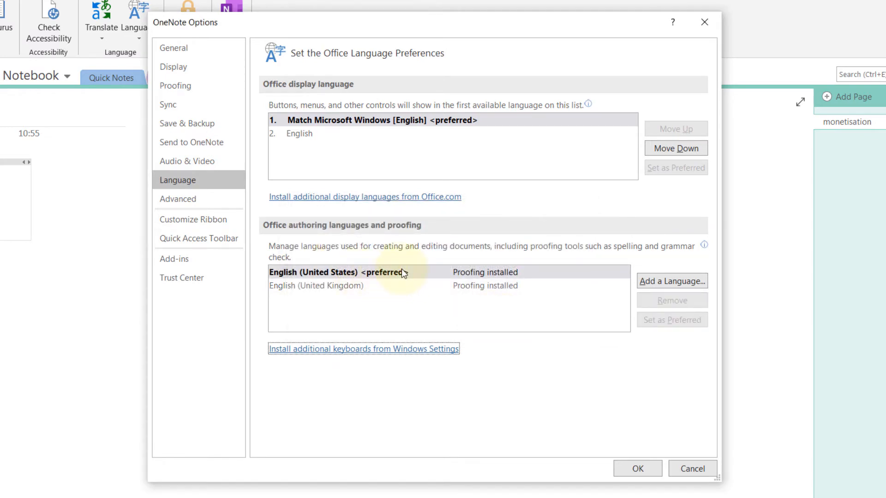
pyautogui.click(637, 468)
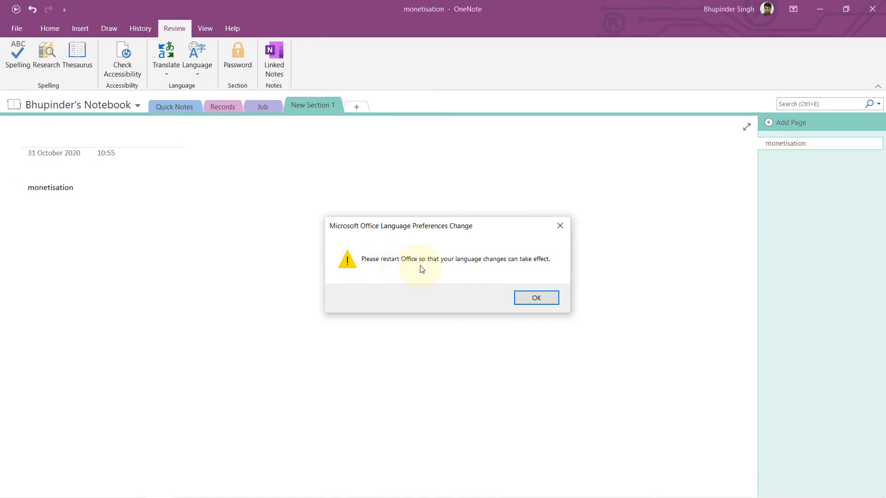
# - Acknowledge the restart notice, restart OneNote, and reopen the Language dropdown
pyautogui.click(535, 298)
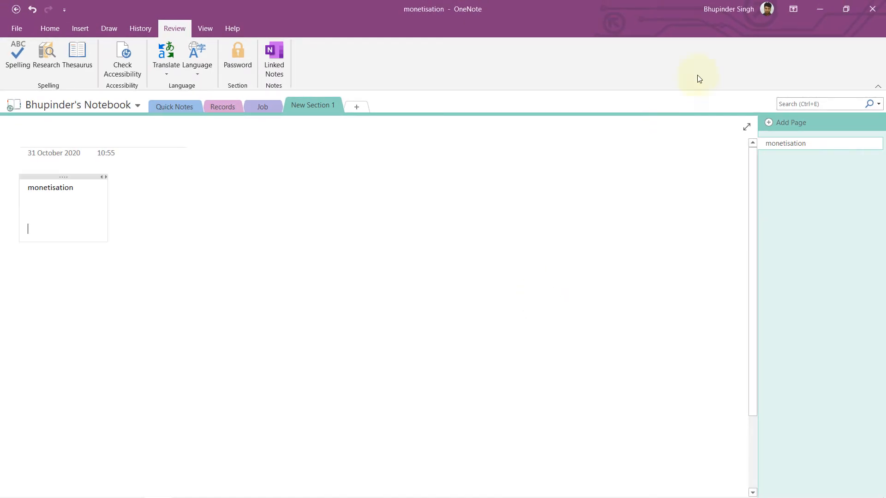
pyautogui.moveTo(873, 9)
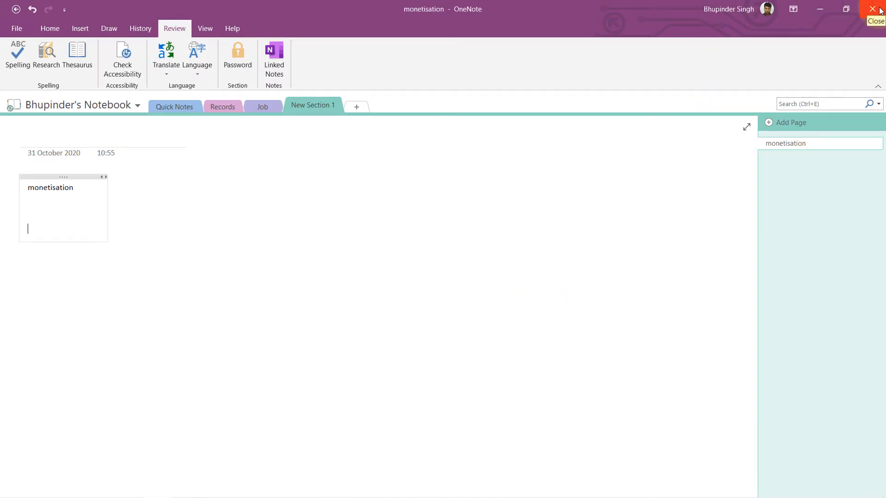
pyautogui.click(55, 32)
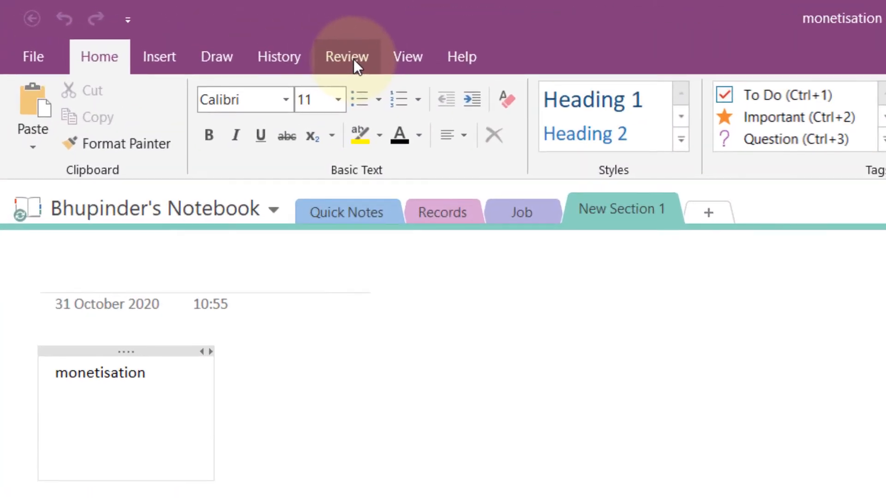
pyautogui.click(392, 113)
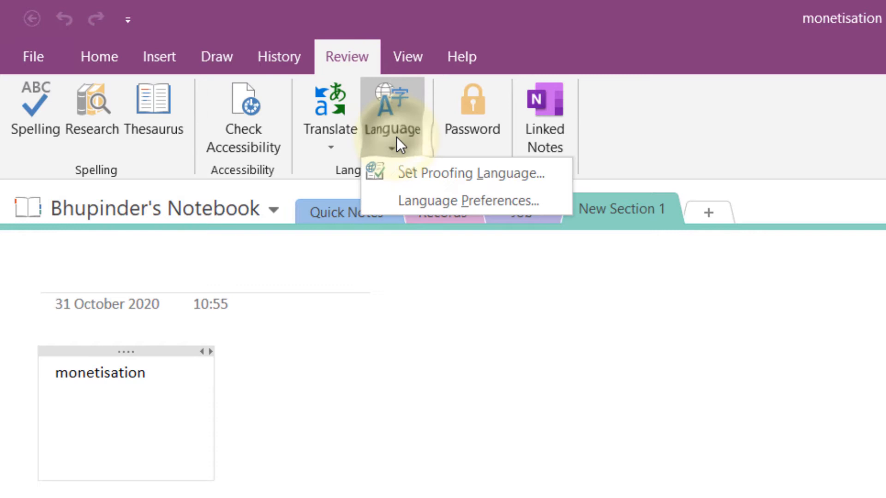
pyautogui.click(474, 174)
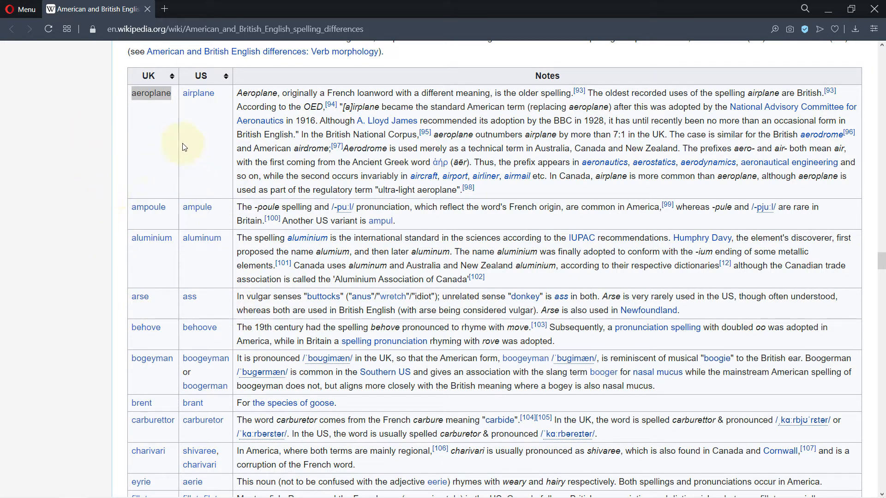
pyautogui.moveTo(197, 139)
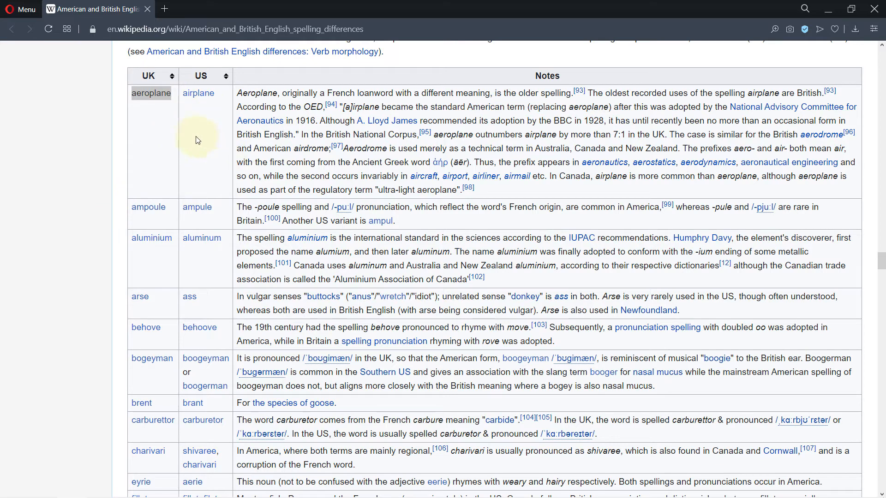
pyautogui.moveTo(195, 113)
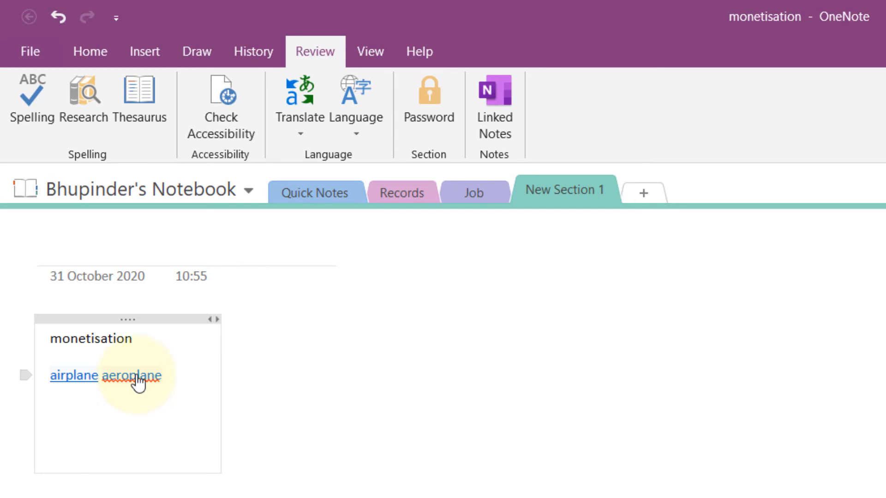
# - Replace the red-underlined 'aeroplane' with the suggested 'airplane'
pyautogui.rightClick(133, 376)
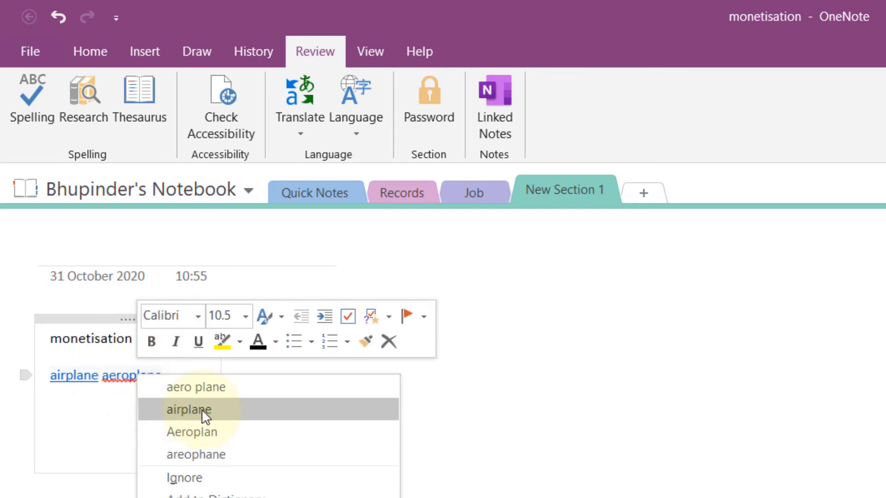
pyautogui.click(191, 410)
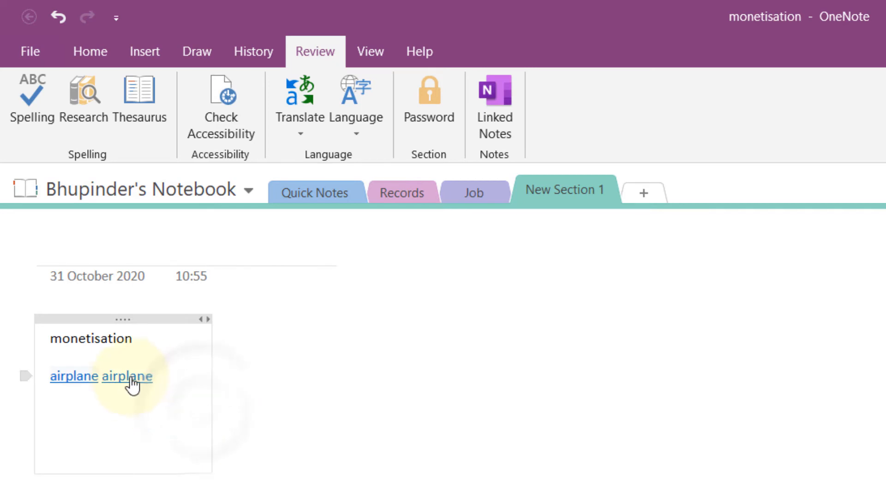